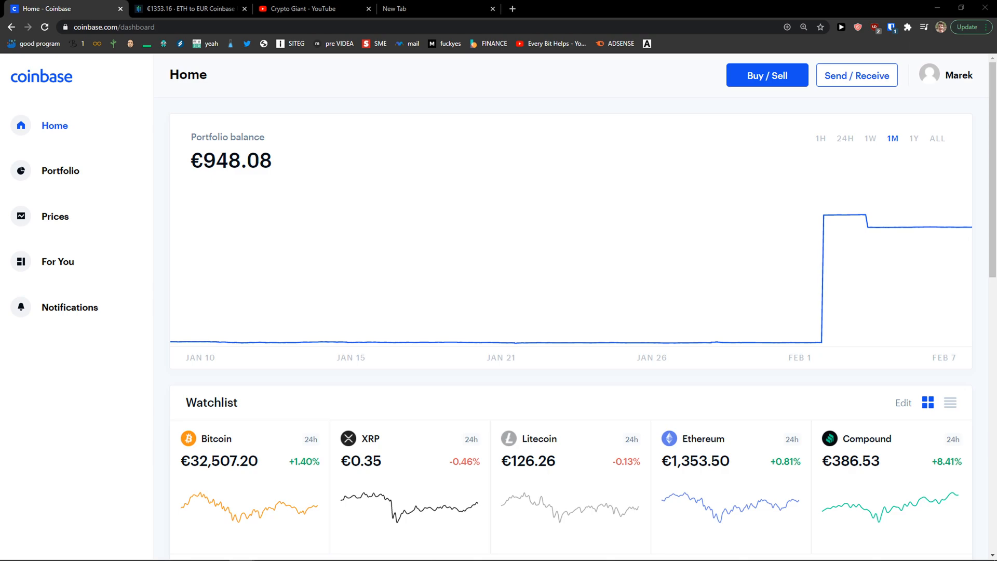
Open the account dropdown menu from the profile avatar on the home dashboard
{"action": "left_click", "coordinate": [947, 75]}
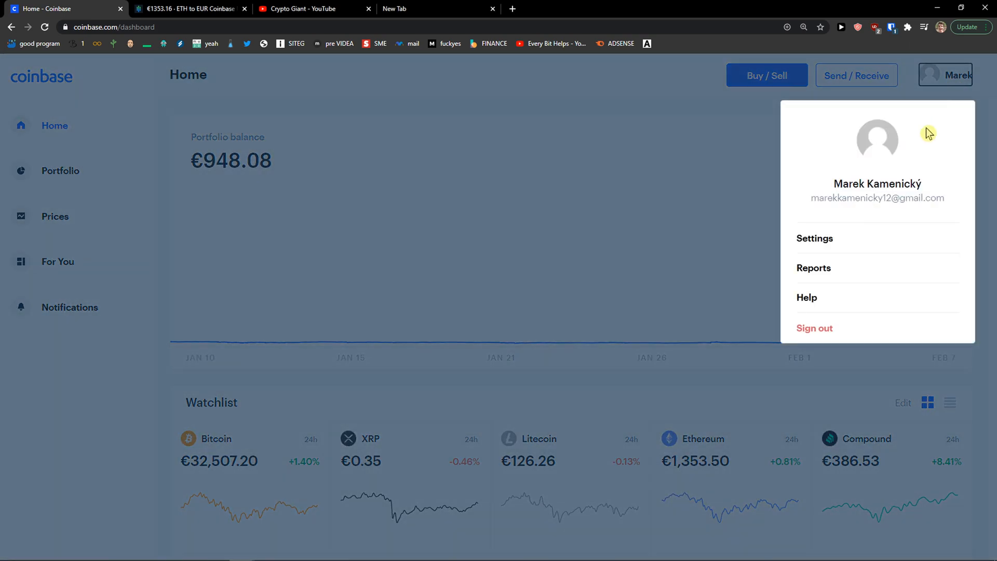
Go to Settings, select the Profile tab, and scroll down toward Personal Details
{"action": "left_click", "coordinate": [815, 238]}
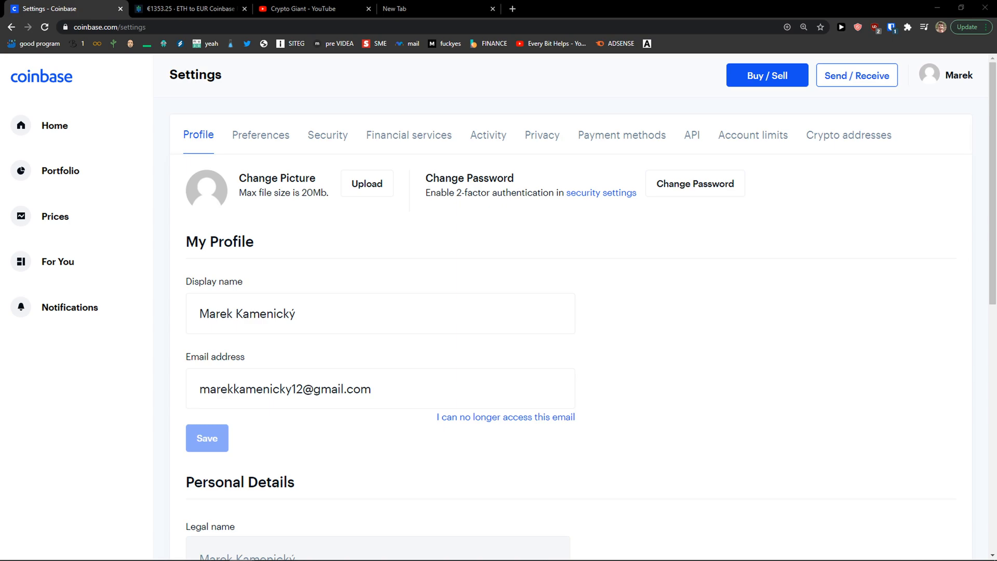
{"action": "left_click", "coordinate": [261, 135]}
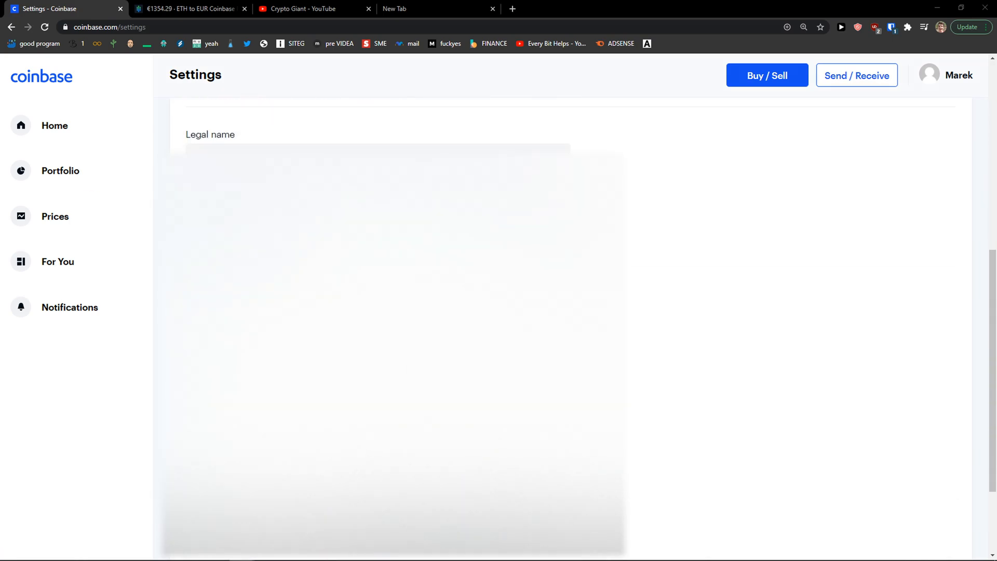
{"action": "scroll", "scroll_direction": "down", "scroll_amount": 3}
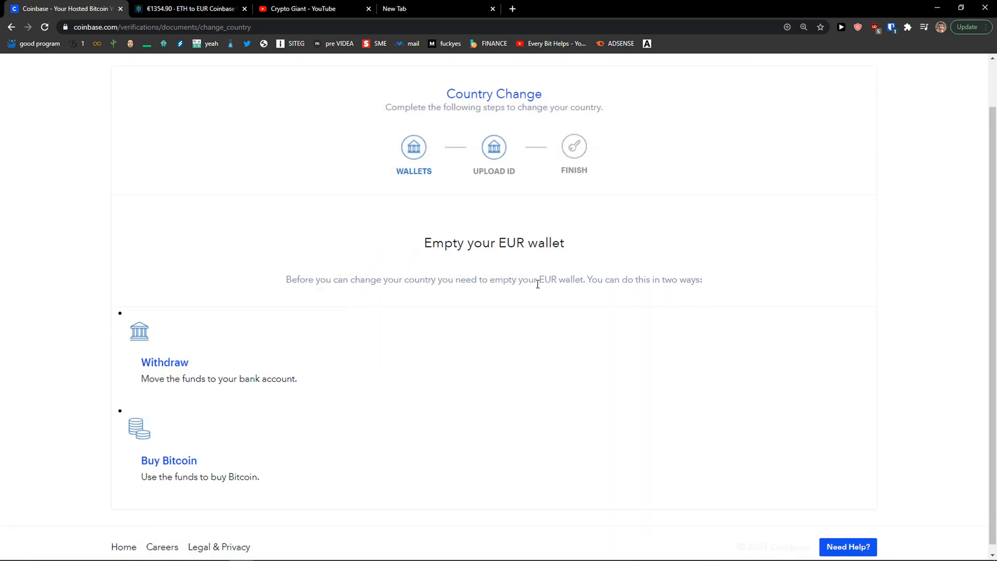
{"action": "mouse_move", "coordinate": [219, 314]}
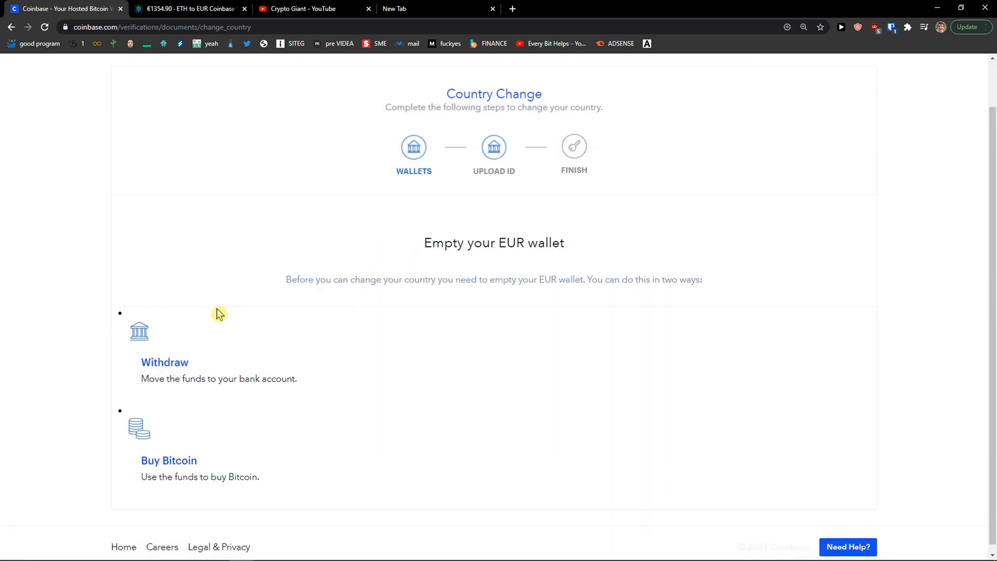